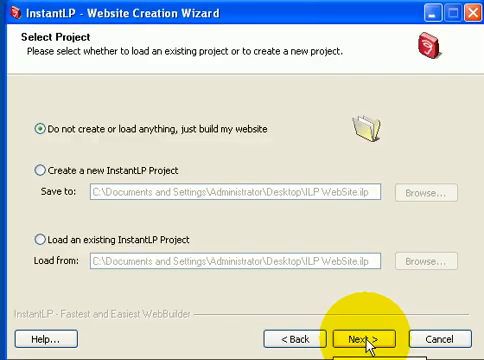
Select 'Do not create or load anything, just build my website' and continue to templates.
click(39, 168)
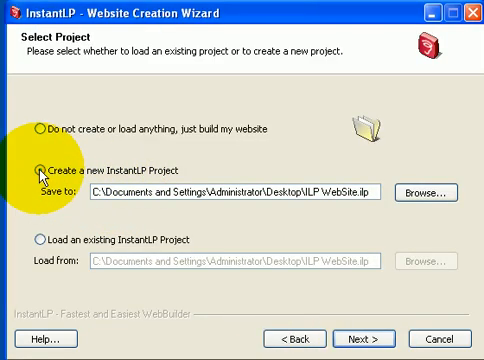
click(35, 162)
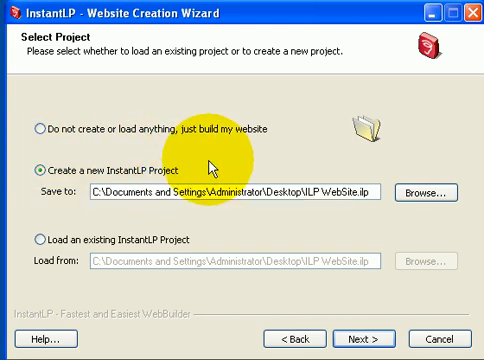
click(38, 243)
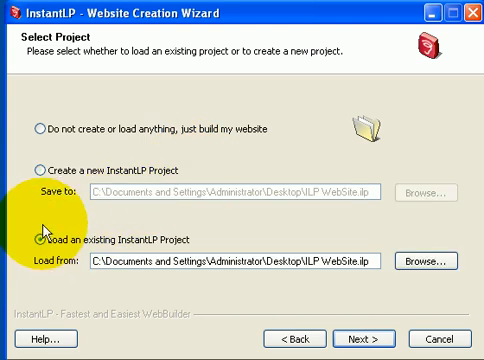
click(37, 171)
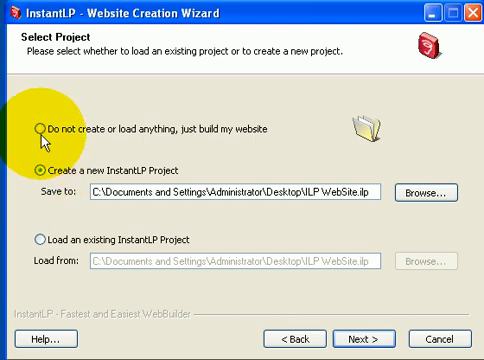
click(33, 130)
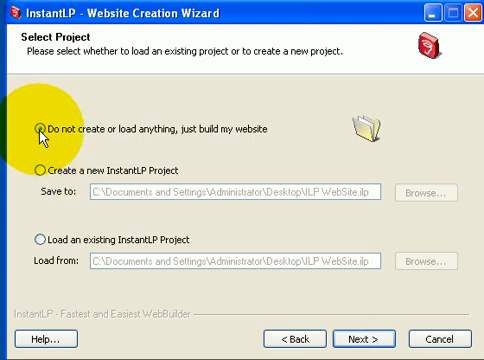
click(43, 164)
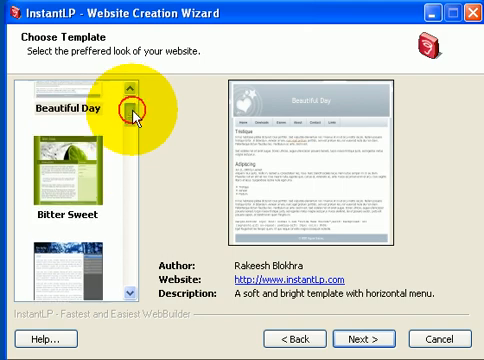
scroll(down, 3)
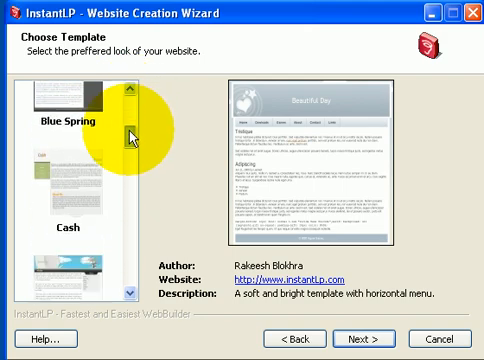
scroll(down, 3)
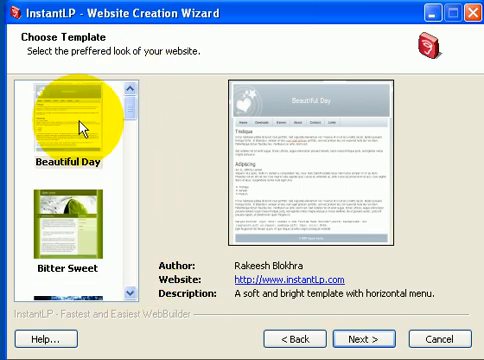
mouse_move(280, 220)
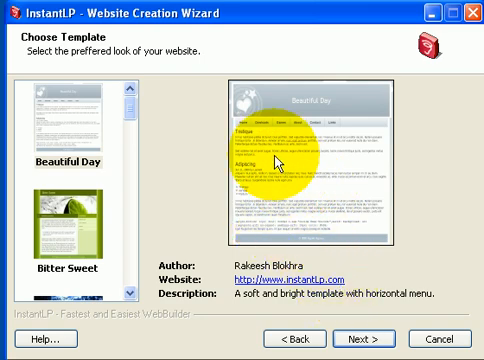
mouse_move(375, 240)
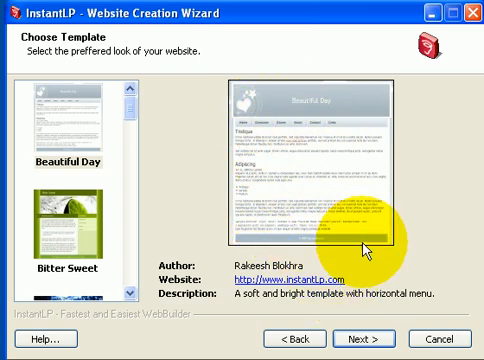
Accept the Beautiful Day template to reach the site title and author page.
click(369, 338)
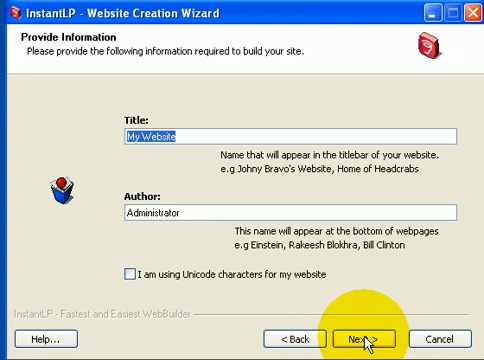
mouse_move(168, 128)
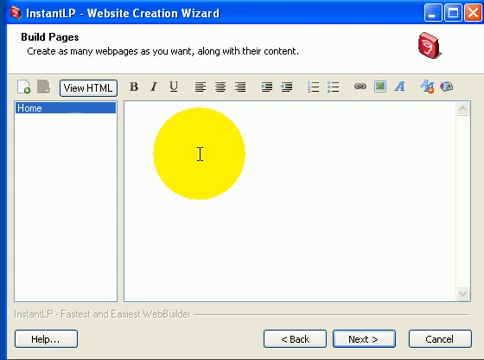
Type the Home page heading 'Welcome To My Web Site!'.
click(137, 124)
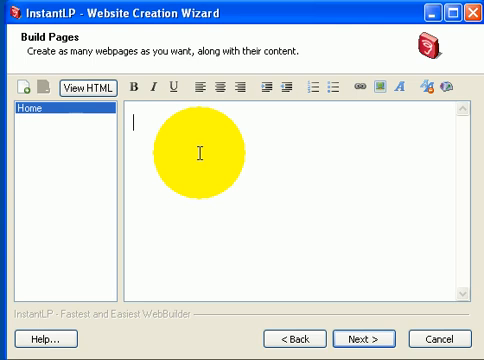
text(WElcome)
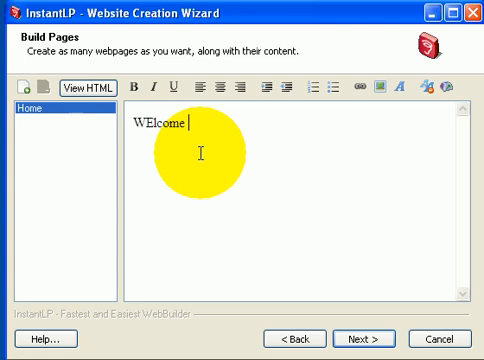
text(Welcome To)
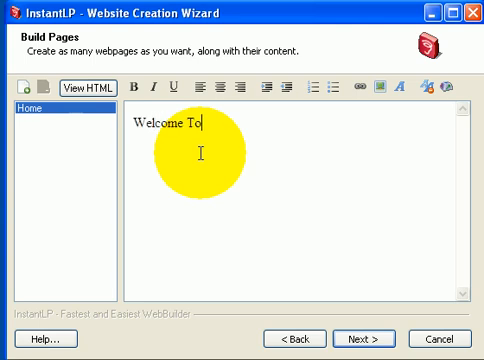
text(My Web Site!)
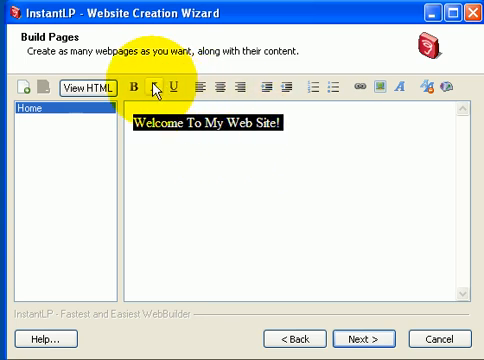
Make the welcome heading bold and centred, with italic removed.
click(164, 88)
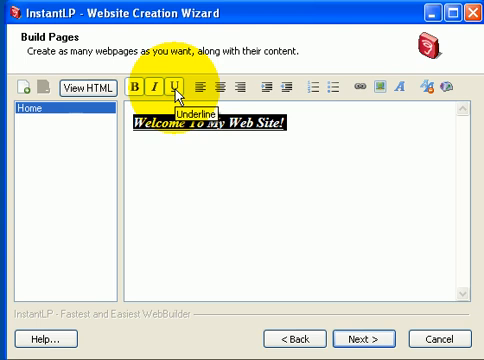
click(171, 89)
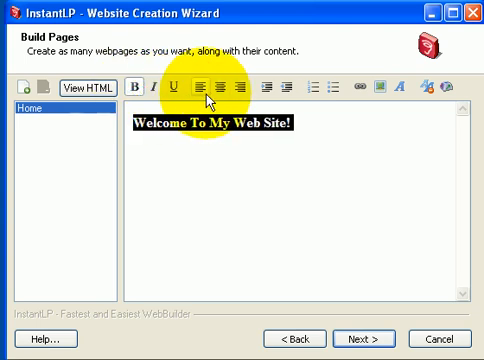
click(218, 91)
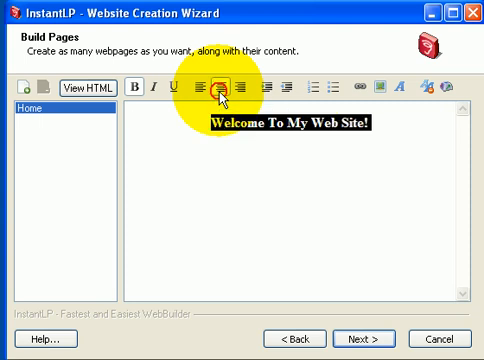
click(203, 89)
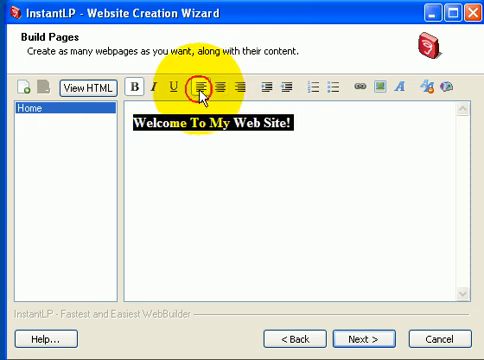
click(237, 88)
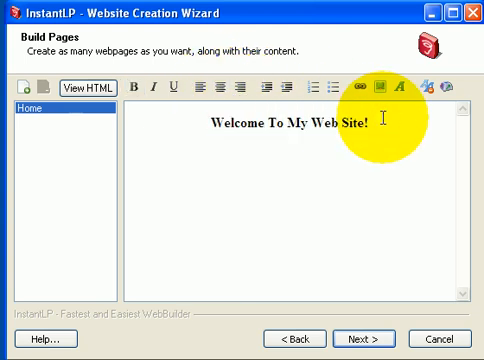
click(227, 87)
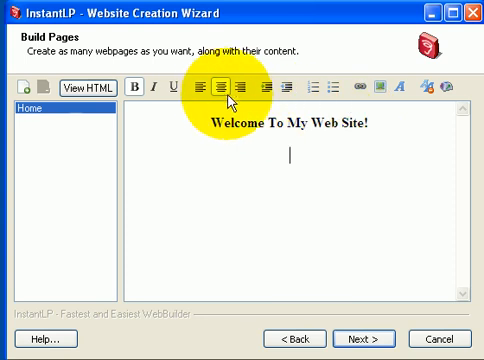
text(Here i)
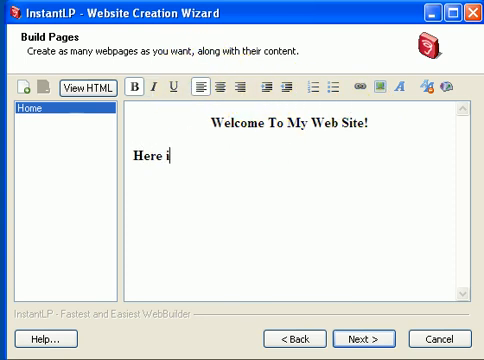
text(s a test link.)
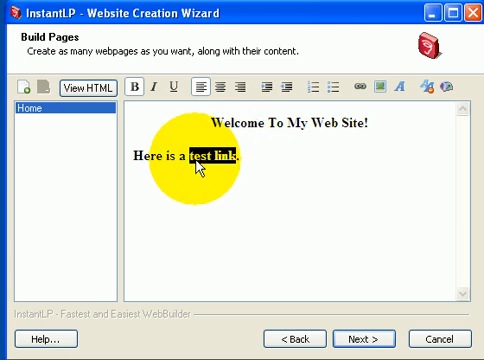
mouse_move(355, 88)
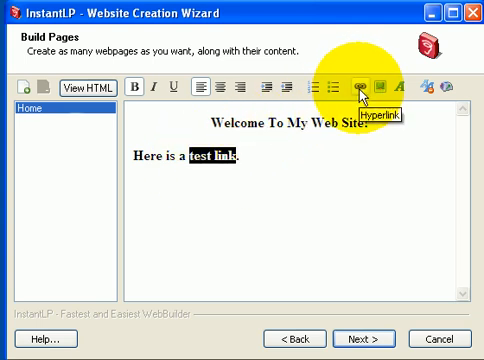
click(349, 89)
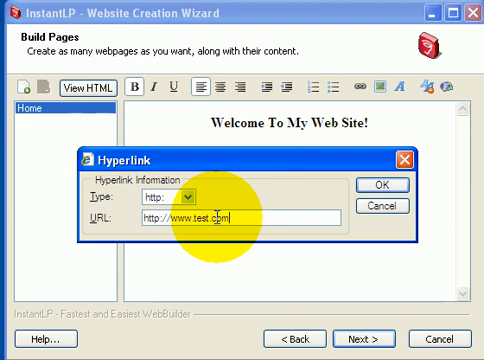
click(379, 186)
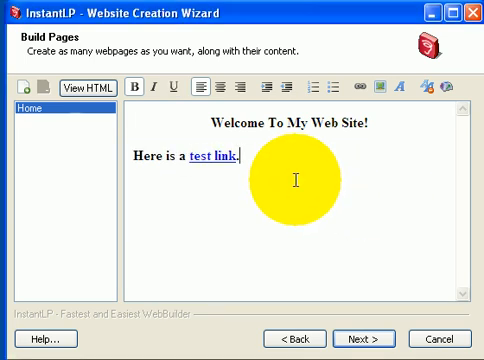
key(Return)
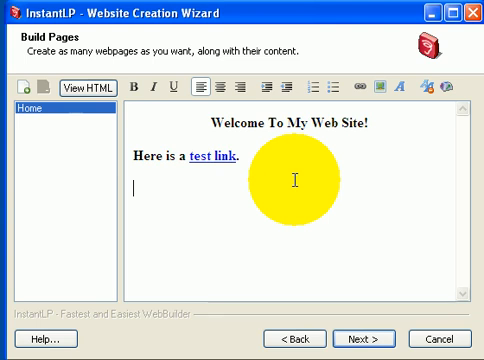
Type 'Bullet Item #1' and 'Bullet Item #2' and format them as a bulleted list.
text(Bullet Item #1)
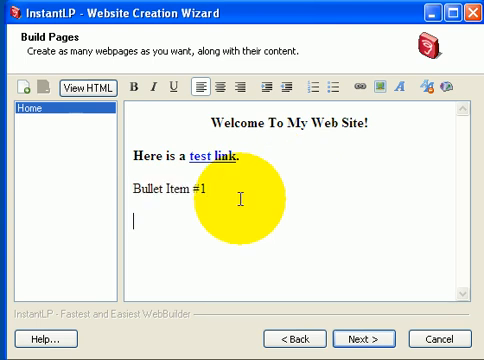
text(Bullet Item #2)
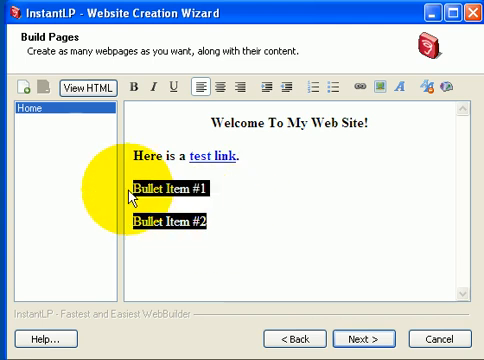
click(311, 89)
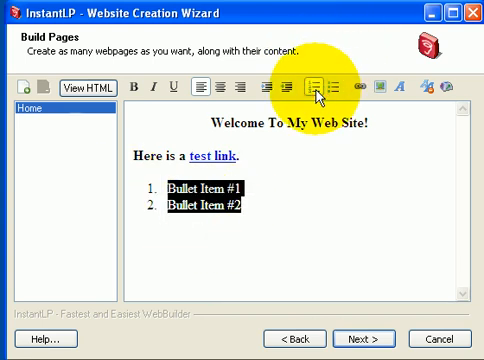
click(307, 88)
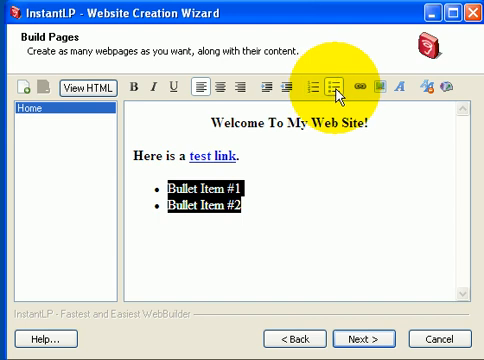
click(344, 88)
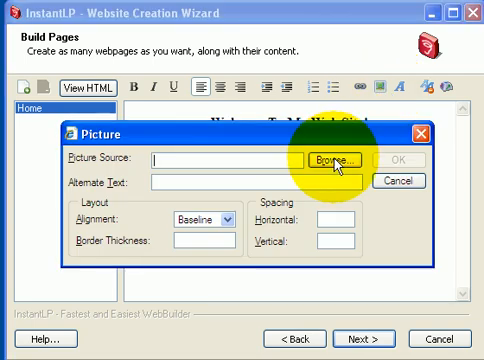
mouse_move(290, 180)
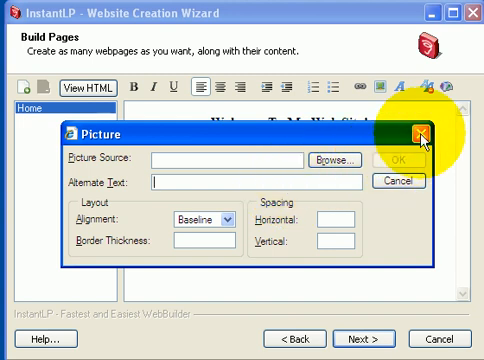
mouse_move(424, 142)
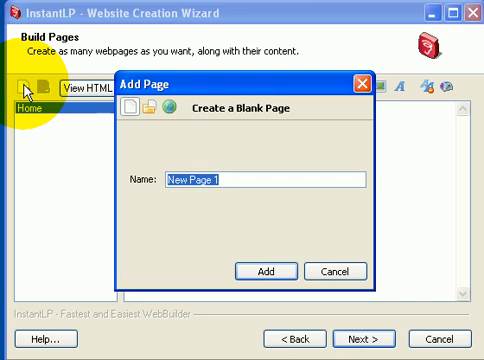
Create the About Us page and add a centred 'About Us' heading.
text(About Us)
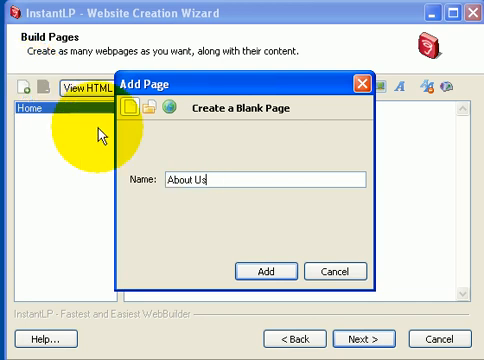
click(268, 271)
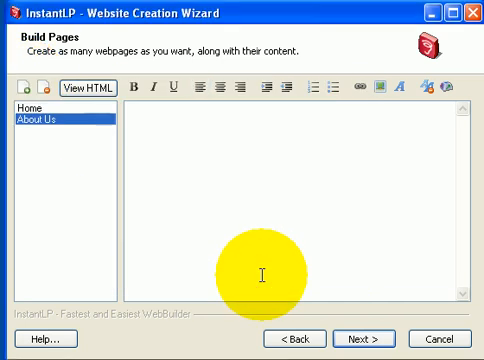
mouse_move(195, 160)
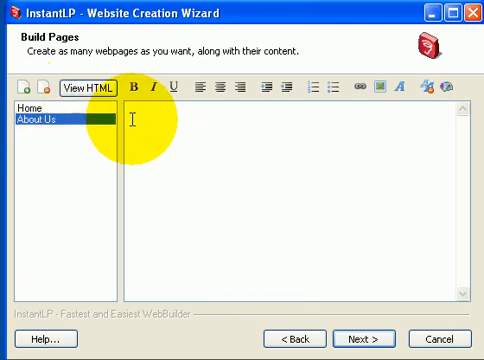
text(About Us)
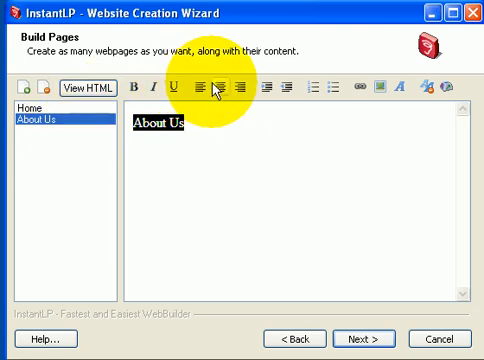
click(207, 88)
text(This is)
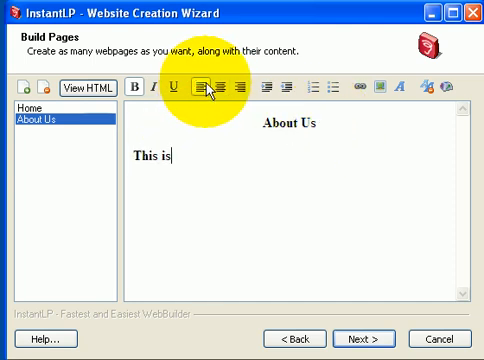
Add the sentence 'This is your separate 'about us' page.' in smaller Verdana.
text(your separate ')
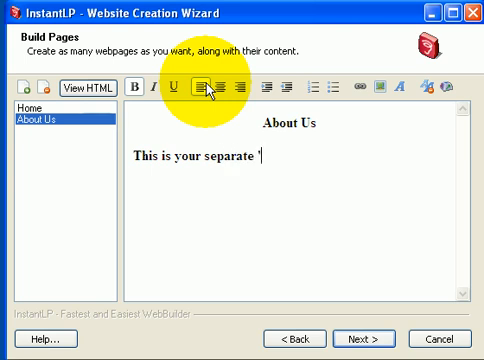
text(about us' page.)
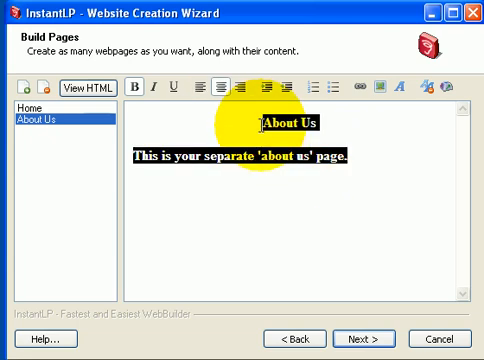
mouse_move(392, 90)
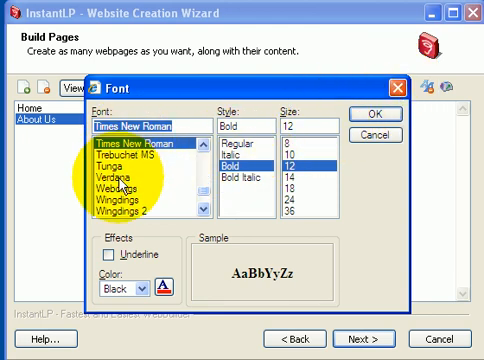
click(130, 178)
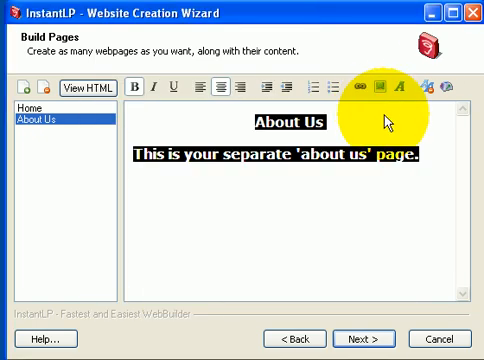
click(368, 157)
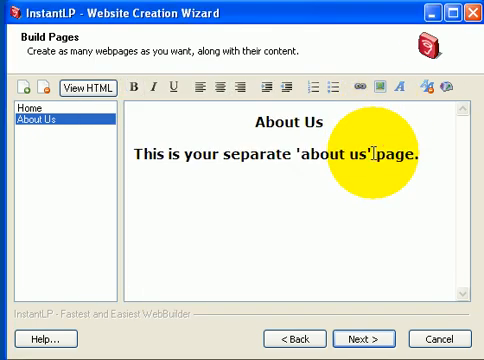
triple_click(280, 155)
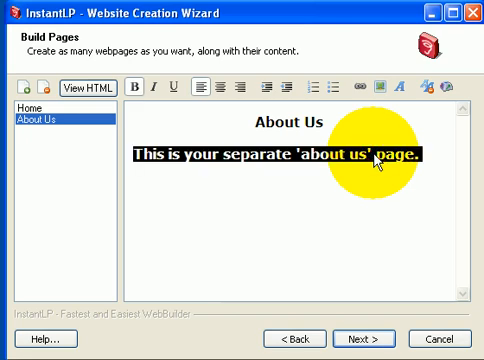
click(393, 88)
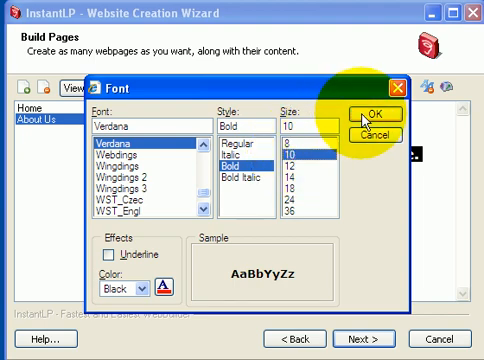
click(360, 113)
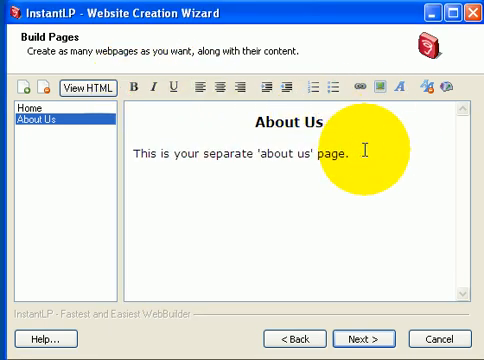
mouse_move(58, 133)
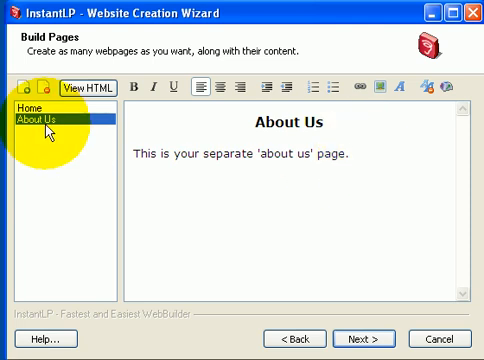
Check the Home page, then return to the About Us page.
click(35, 110)
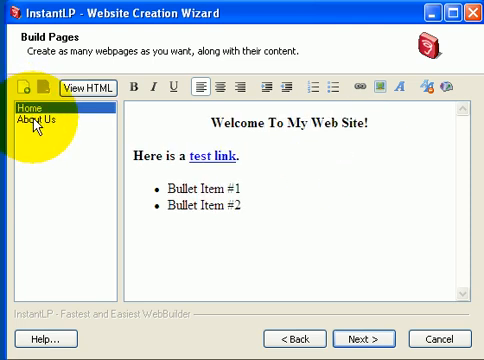
click(38, 124)
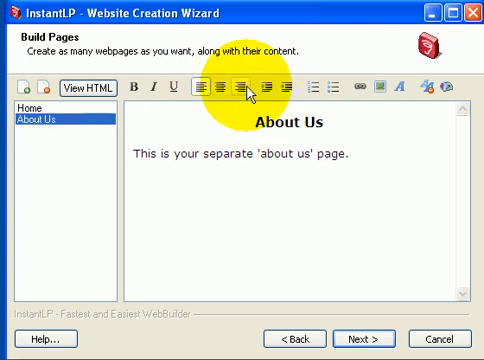
mouse_move(340, 91)
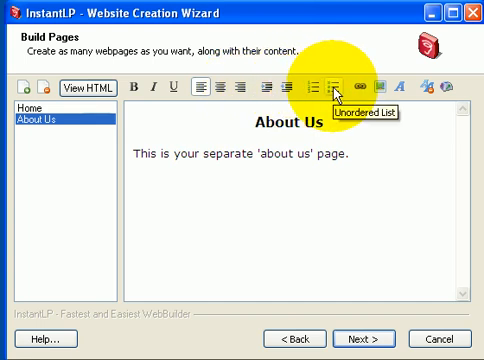
mouse_move(350, 92)
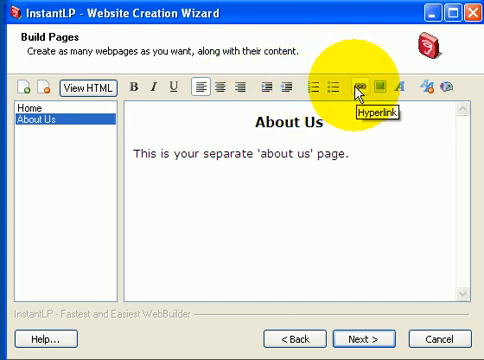
mouse_move(372, 95)
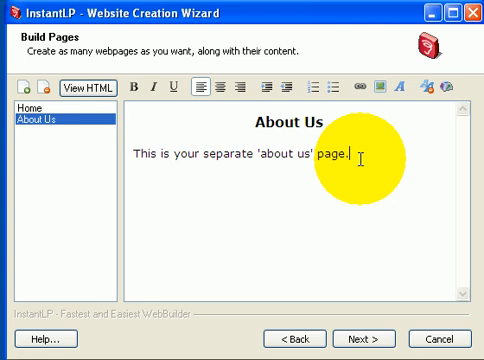
Add a new page named 'Landing Test Page'.
click(14, 90)
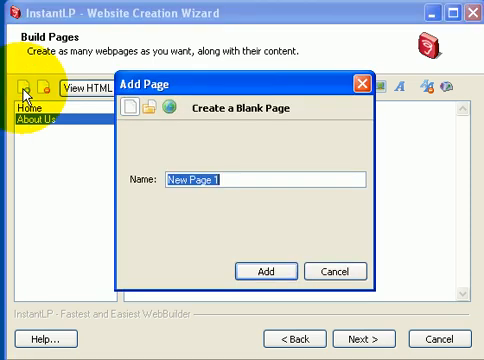
text(Landing Test)
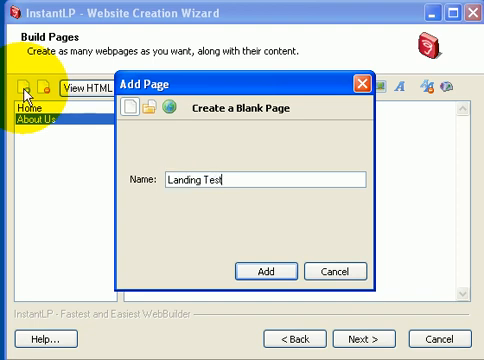
text(Page)
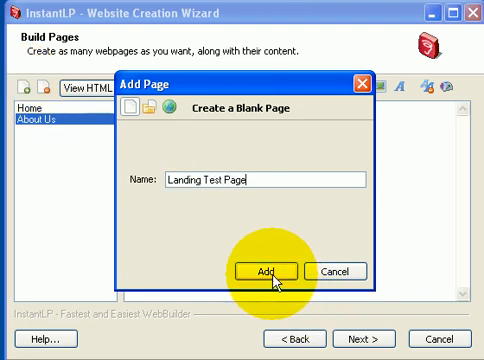
click(253, 270)
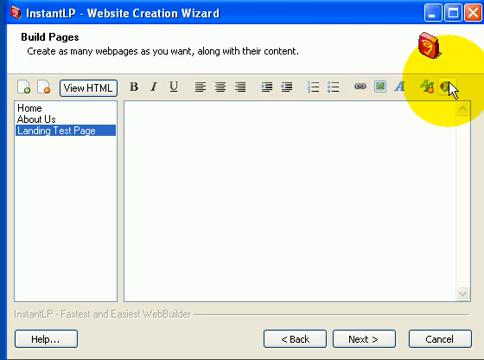
mouse_move(460, 90)
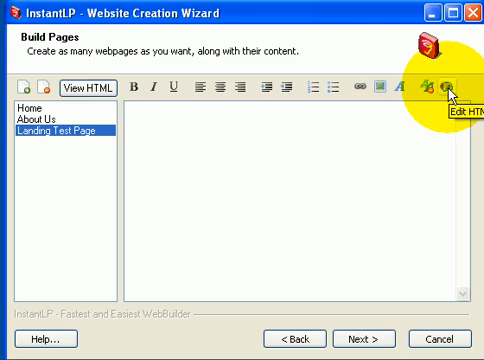
Fill the page's HTML with the AmericanSingles Valentine's landing page code.
click(461, 85)
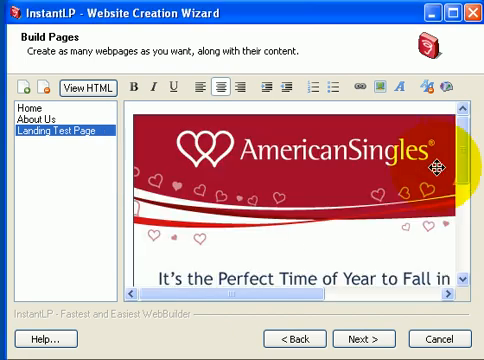
scroll(down, 3)
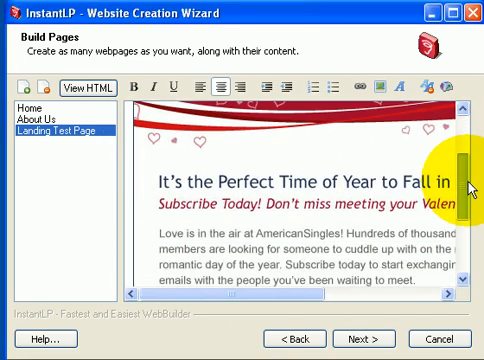
scroll(down, 3)
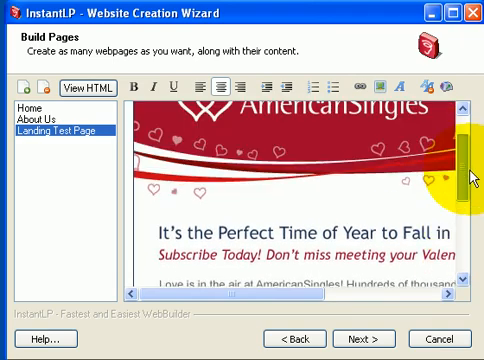
scroll(up, 3)
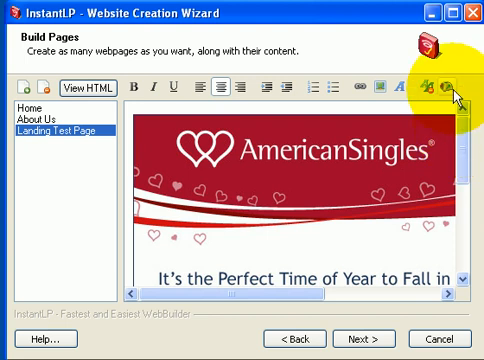
Dismiss the empty Insert HTML Code box and select the About Us page's paragraph.
click(456, 88)
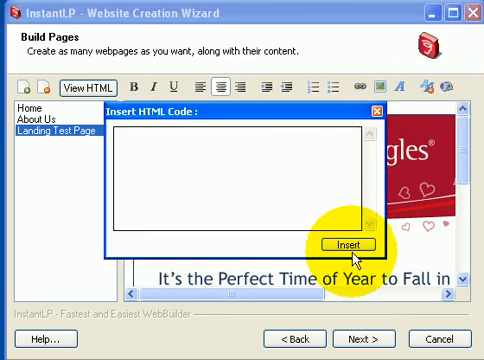
click(348, 245)
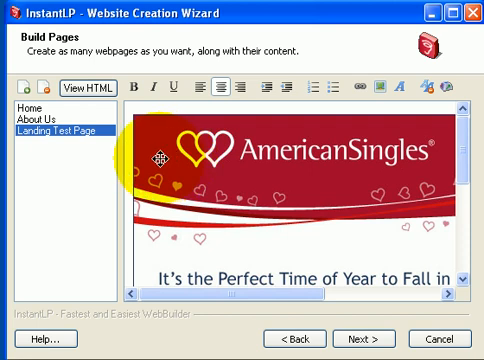
mouse_move(16, 92)
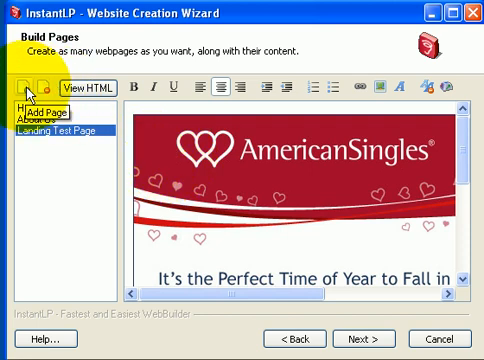
mouse_move(168, 90)
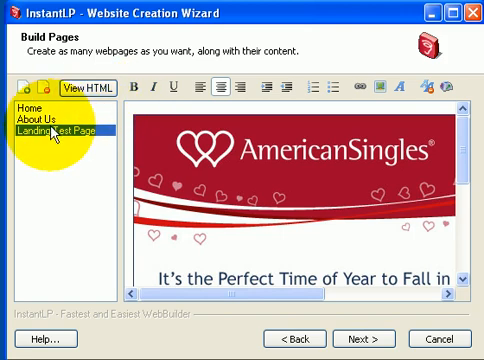
click(41, 111)
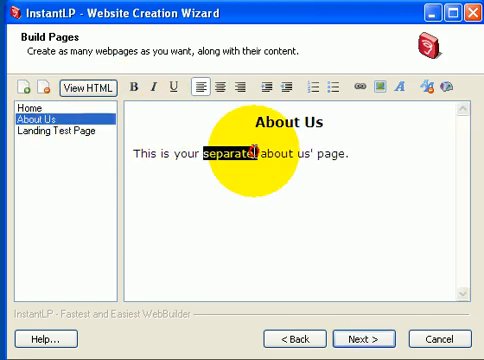
click(273, 88)
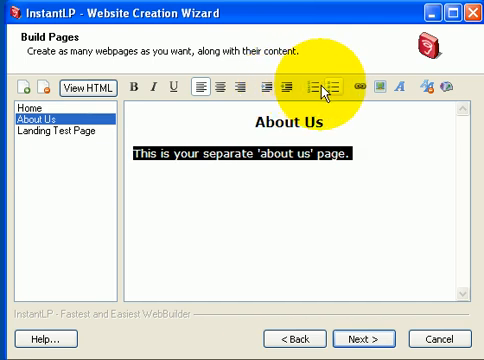
mouse_move(345, 90)
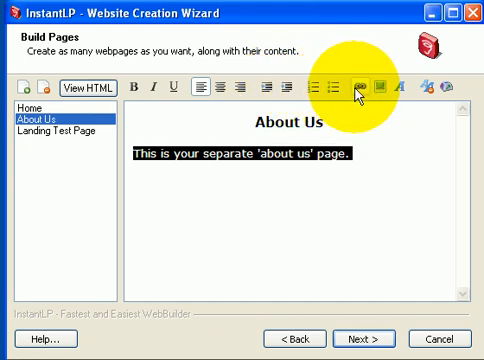
mouse_move(378, 92)
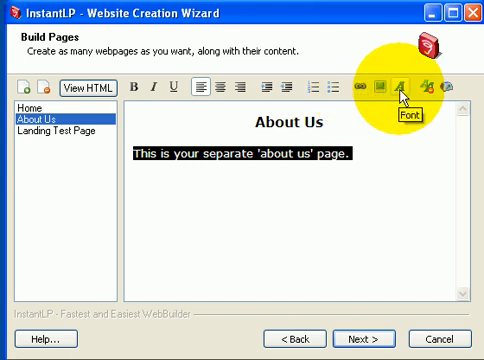
mouse_move(430, 94)
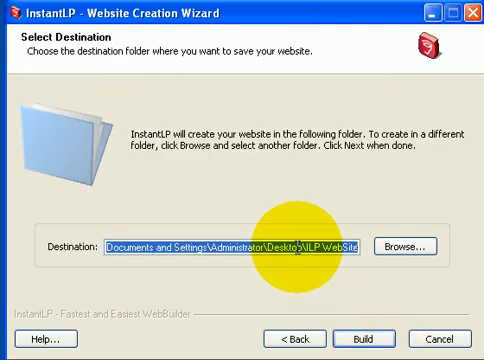
mouse_move(300, 245)
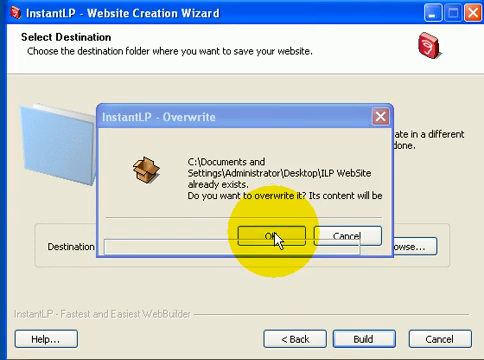
Overwrite the existing site folder and finish with 'View my website' enabled.
click(268, 237)
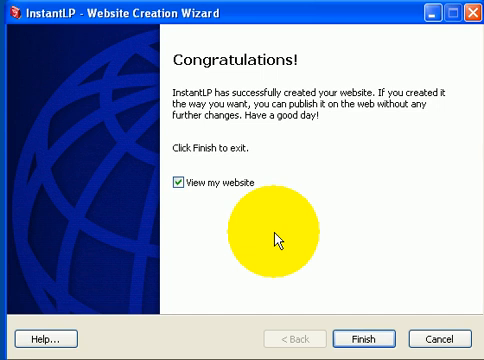
mouse_move(366, 338)
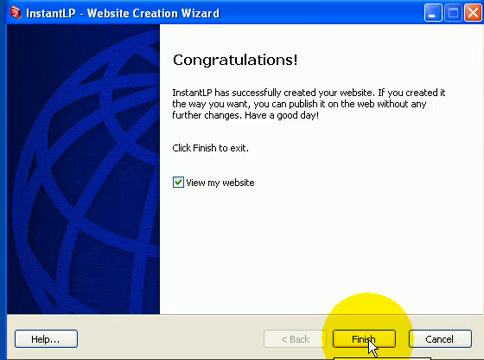
click(369, 337)
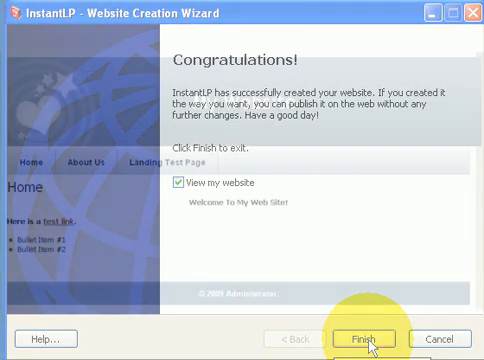
Browse the previewed site's About Us and Landing Test Page, scrolling the AmericanSingles landing page.
click(366, 338)
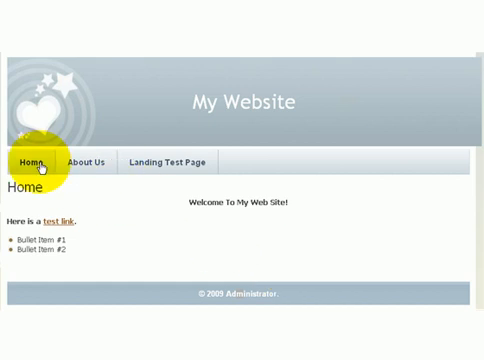
click(88, 161)
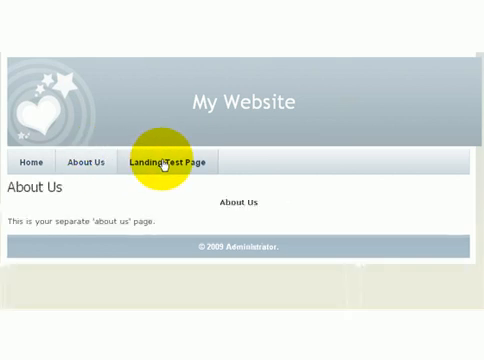
click(166, 162)
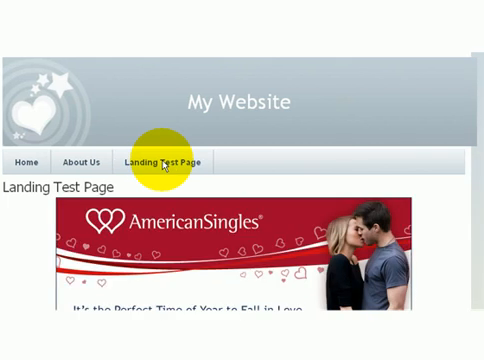
scroll(down, 3)
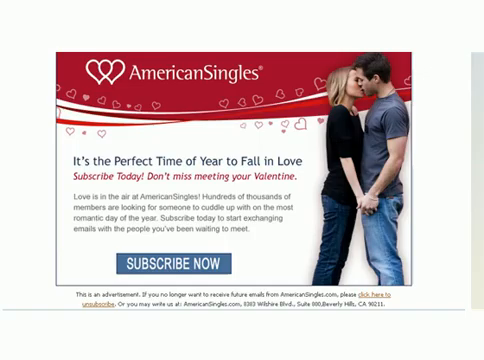